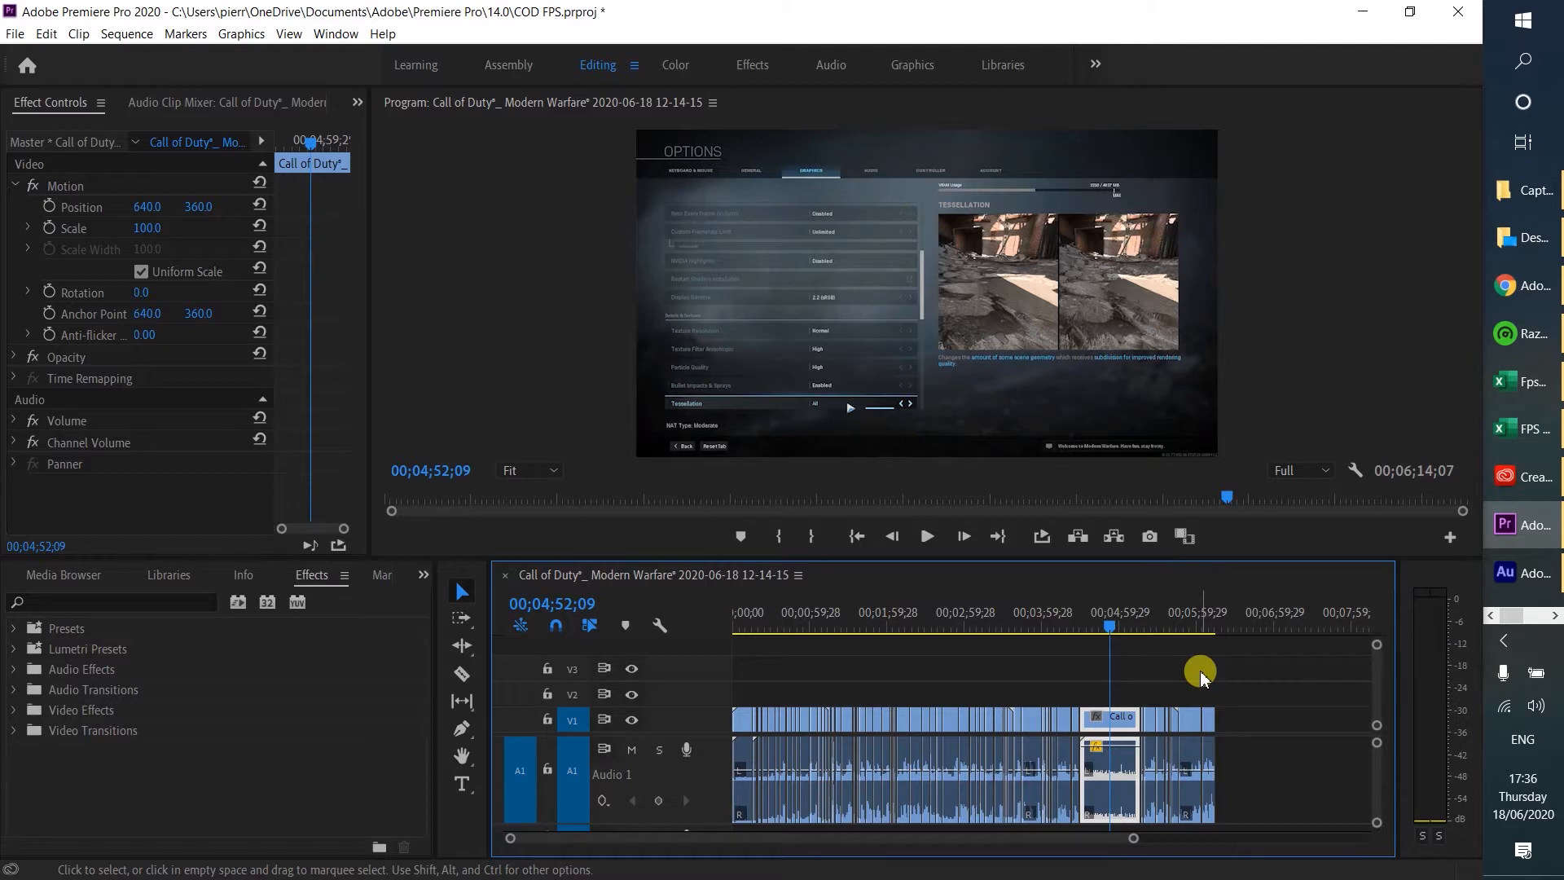
Send the short Call of Duty clip near the sequence end to Audition via Edit Clip in Adobe Audition.
{"action": "left_click", "coordinate": [926, 536]}
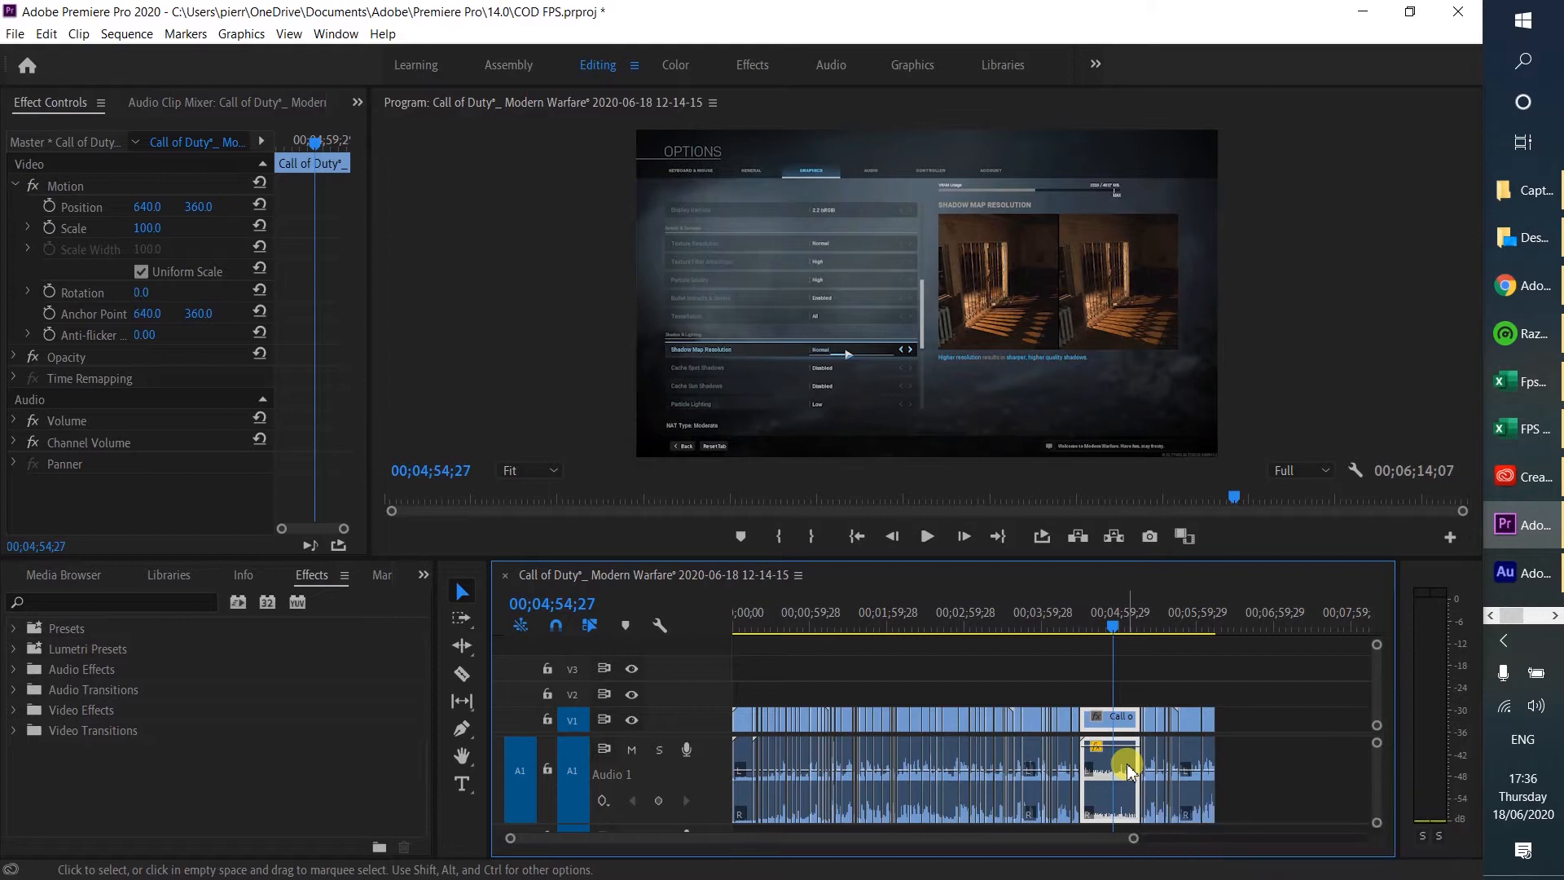
{"action": "right_click", "coordinate": [1128, 772]}
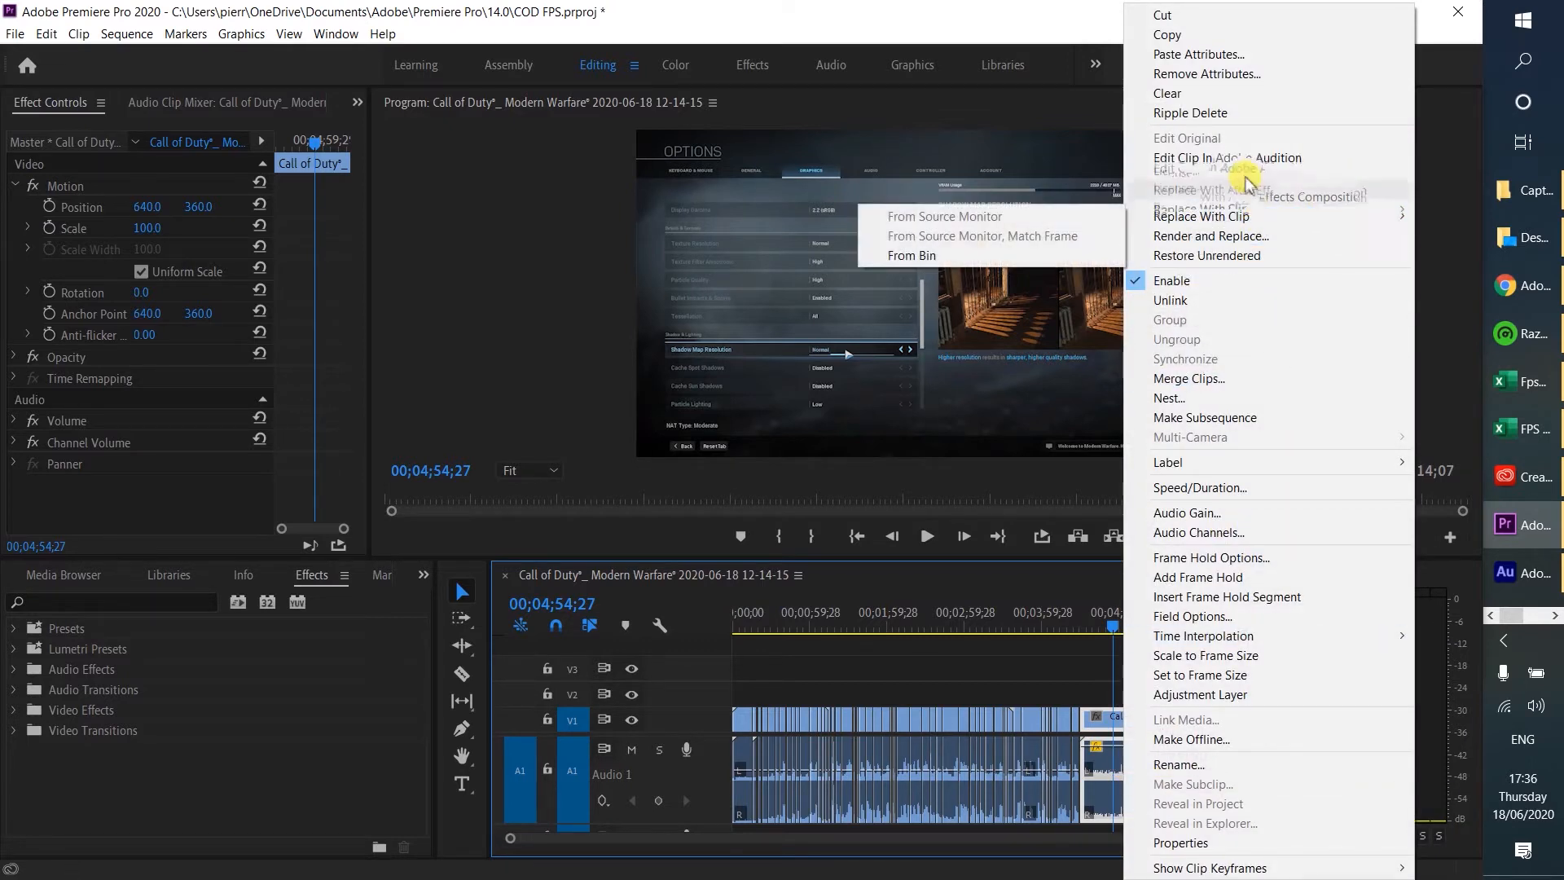
{"action": "left_click", "coordinate": [1227, 158]}
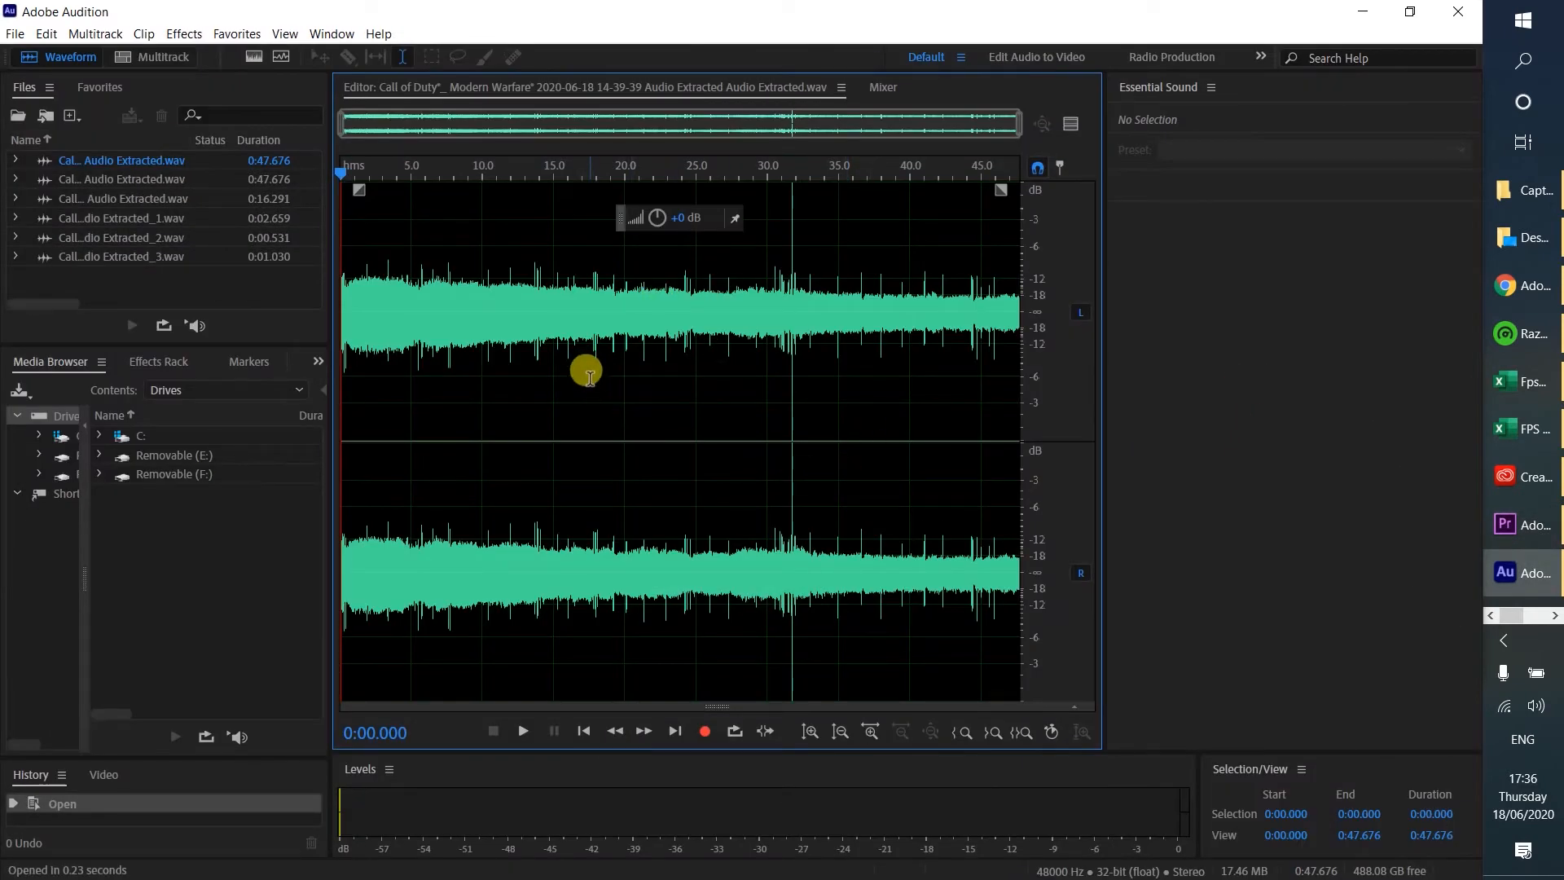
{"action": "mouse_move", "coordinate": [536, 277]}
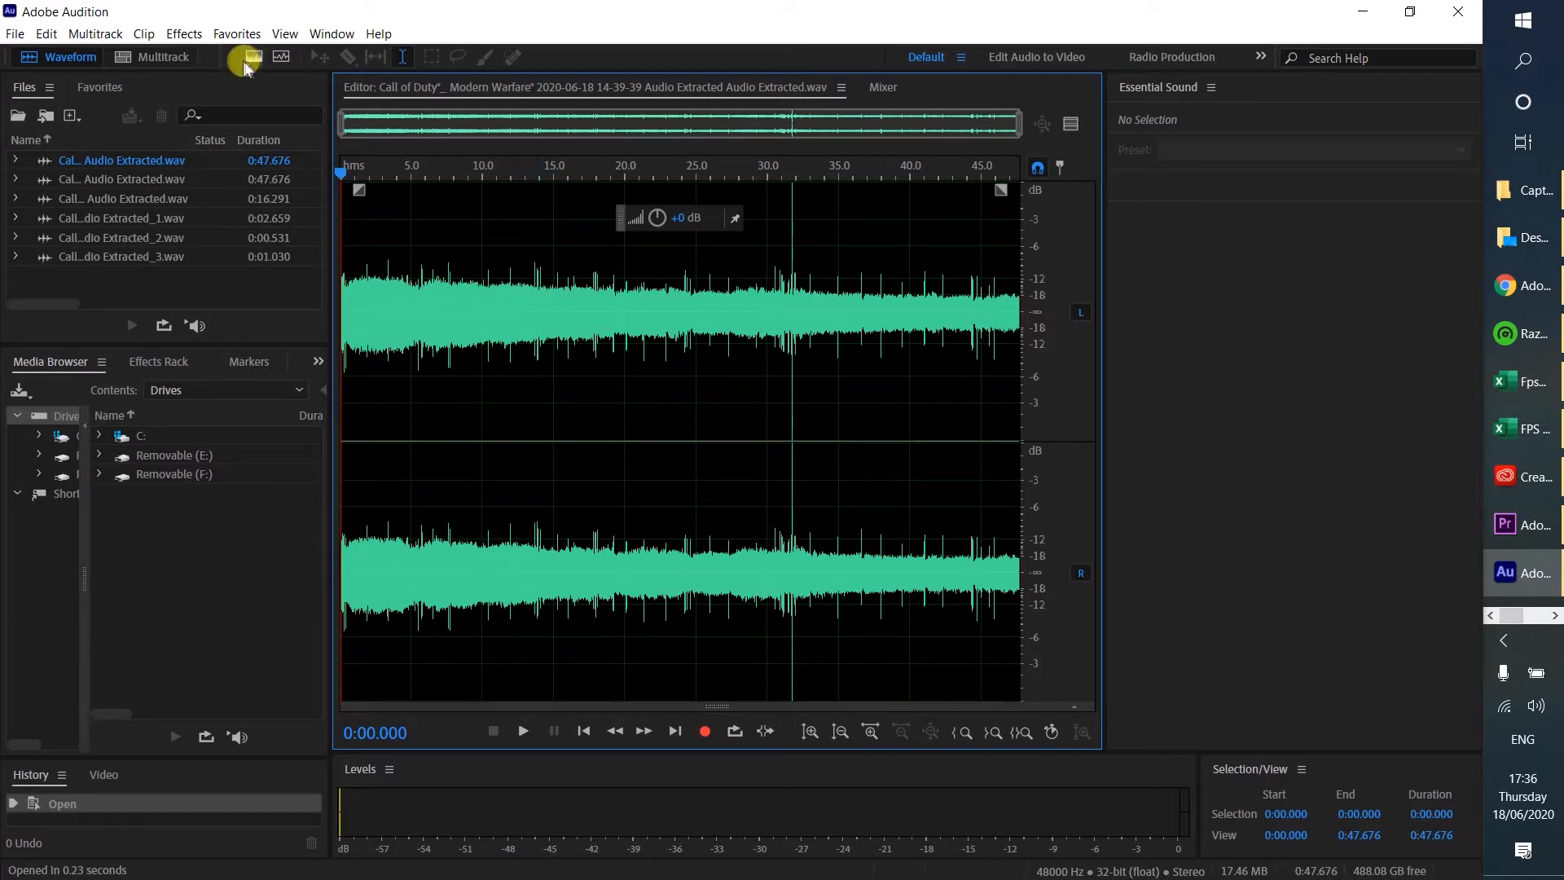
{"action": "mouse_move", "coordinate": [246, 57]}
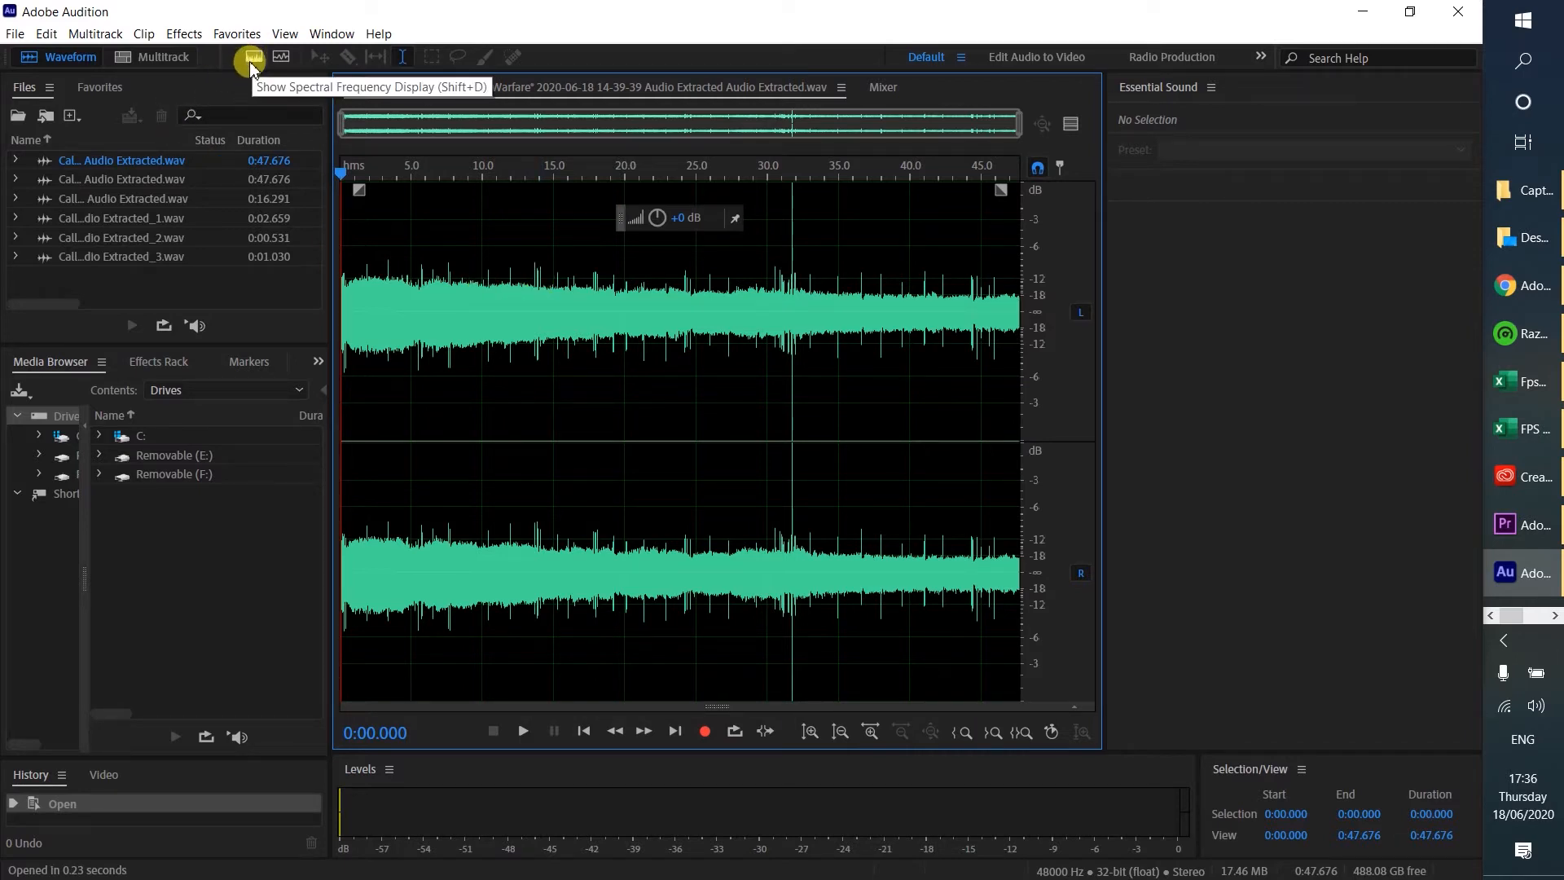
{"action": "mouse_move", "coordinate": [250, 59]}
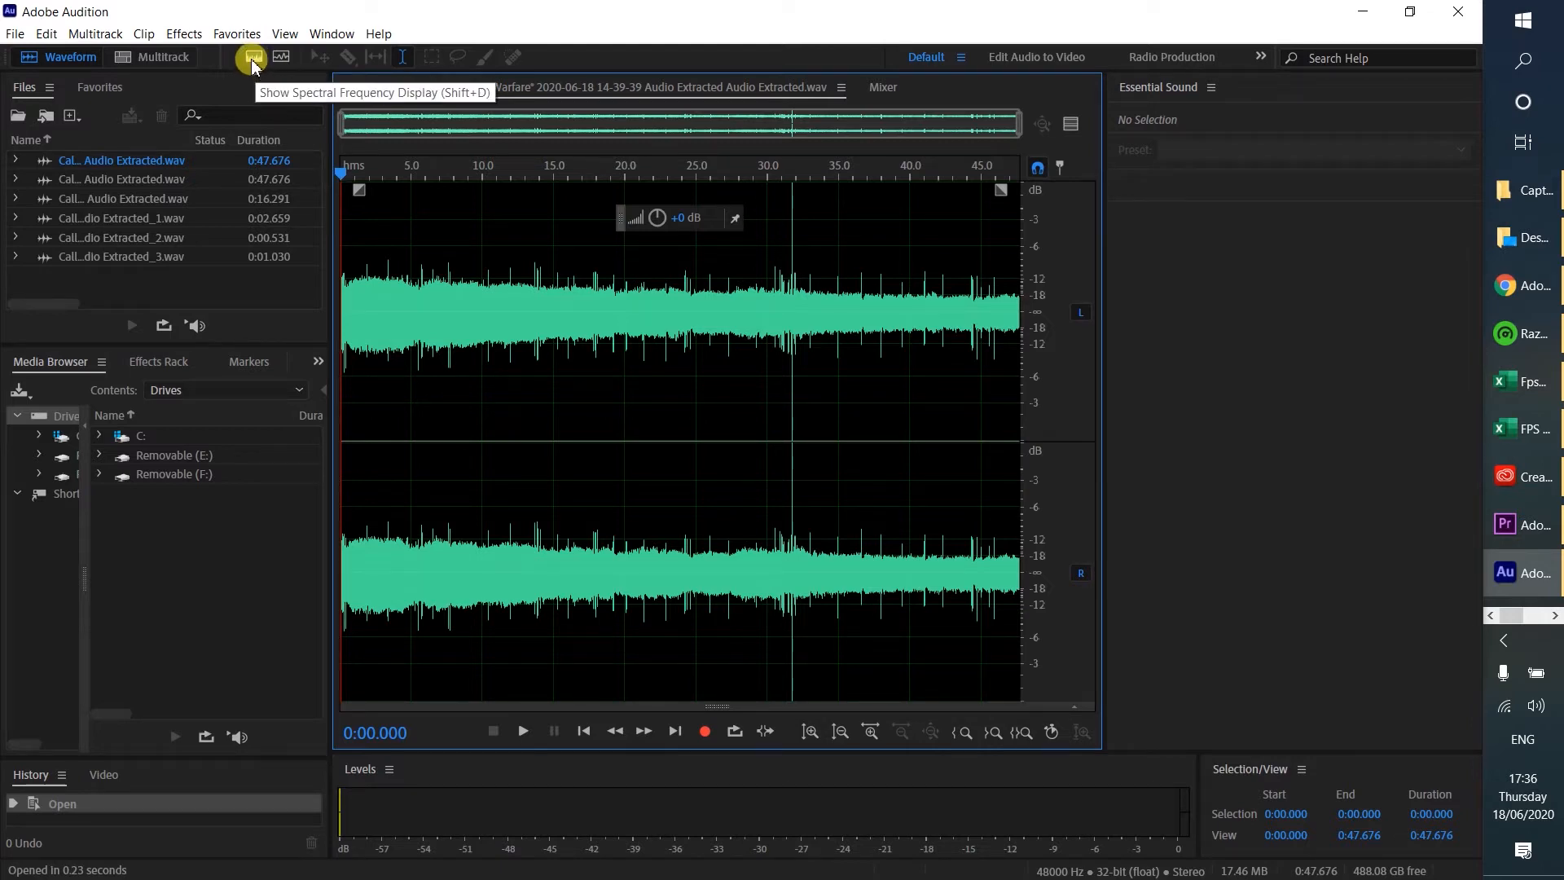
Turn on the spectral frequency display to reveal the bright noise bands.
{"action": "left_click", "coordinate": [247, 57]}
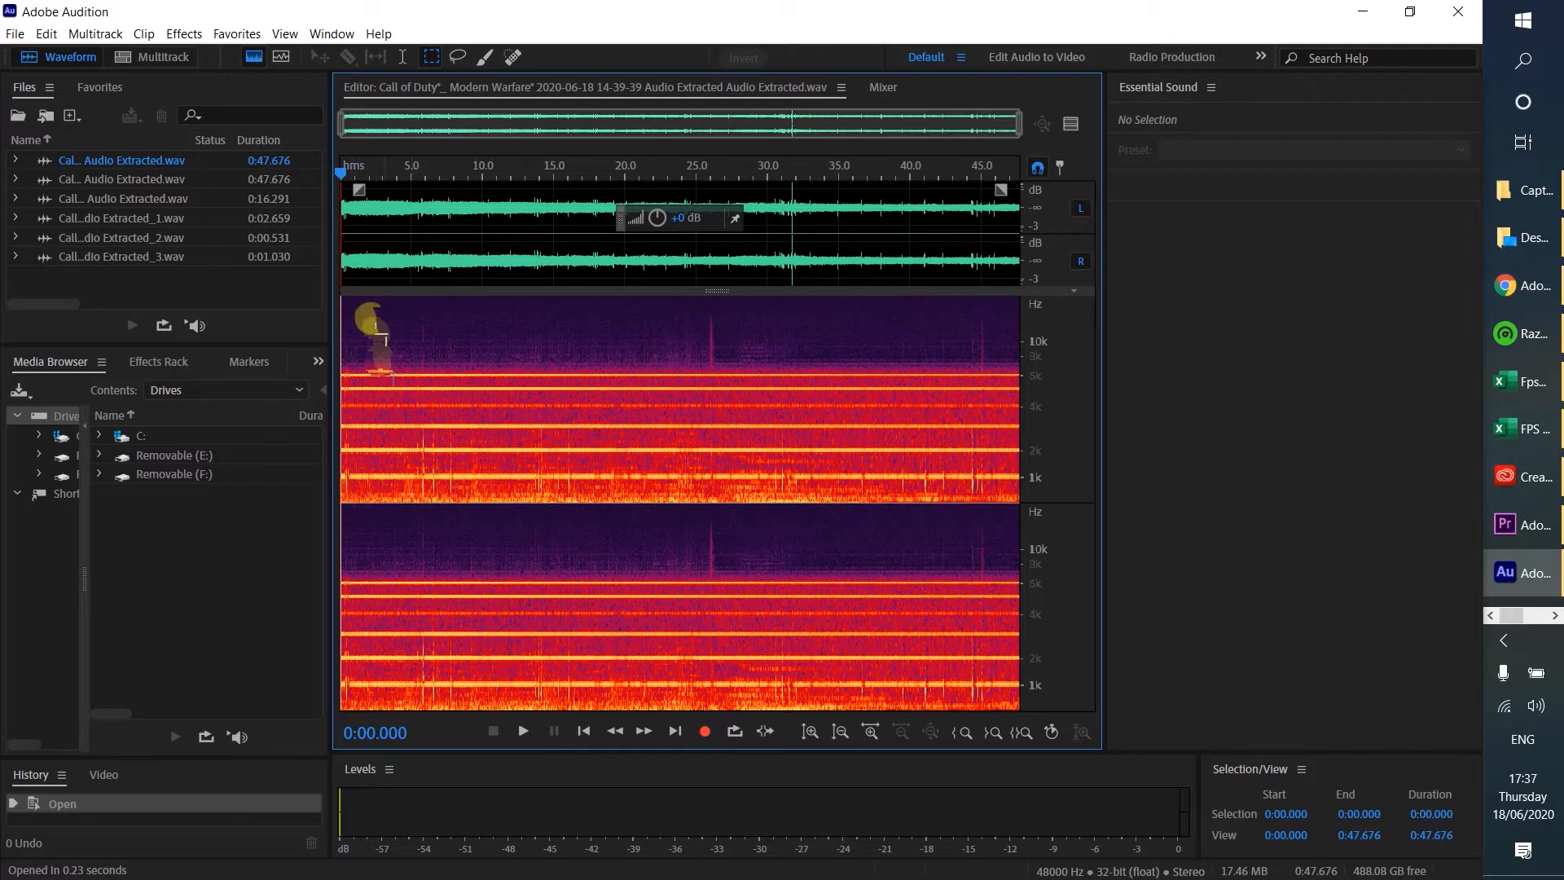
{"action": "mouse_move", "coordinate": [317, 469]}
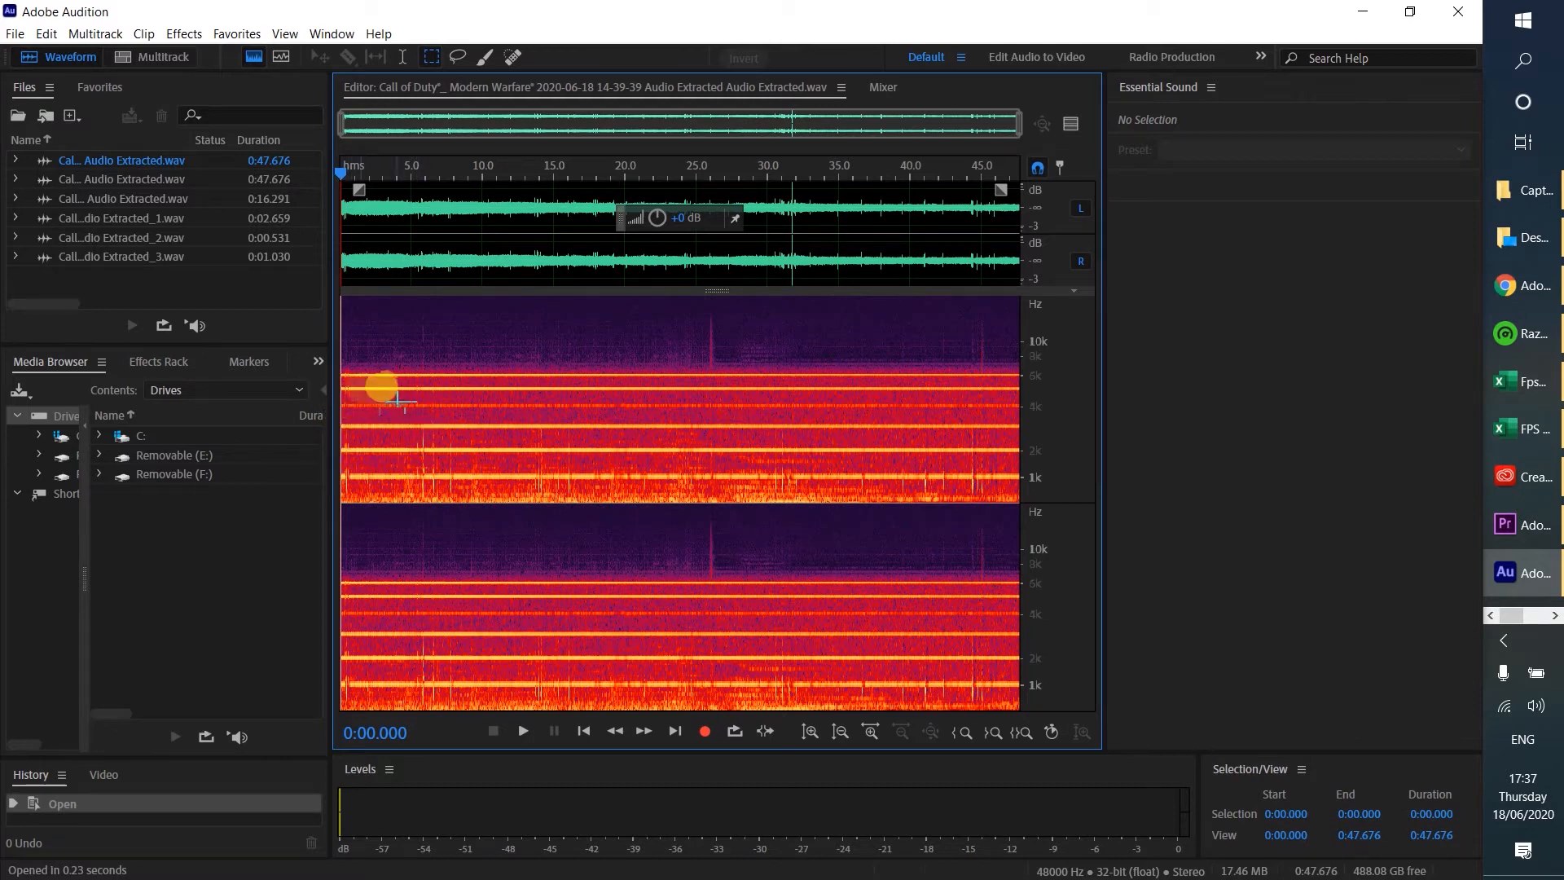
{"action": "mouse_move", "coordinate": [431, 482]}
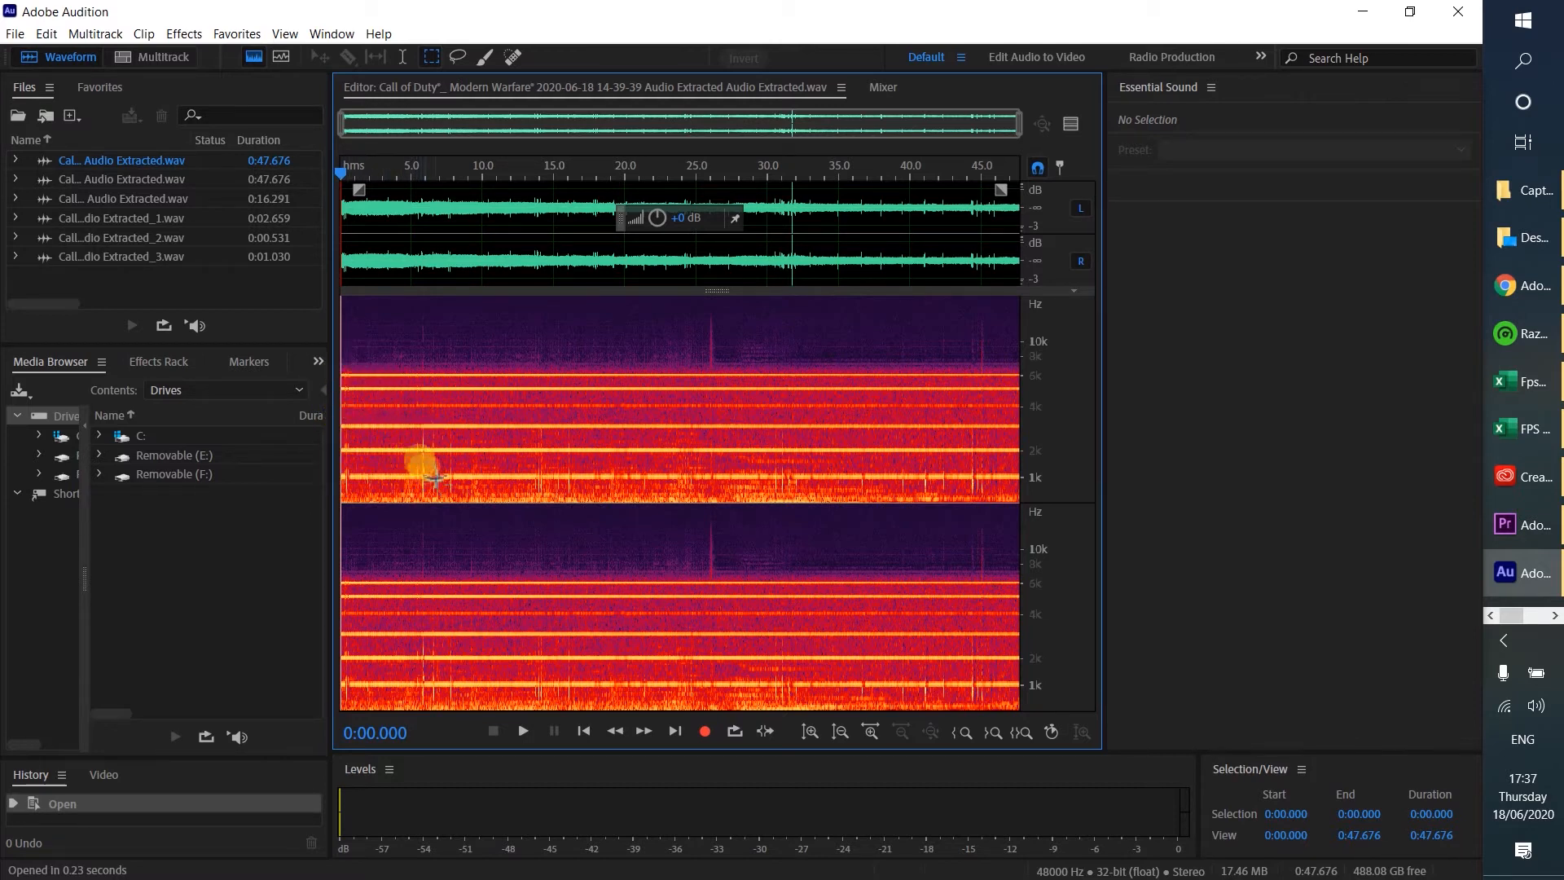
{"action": "mouse_move", "coordinate": [549, 484]}
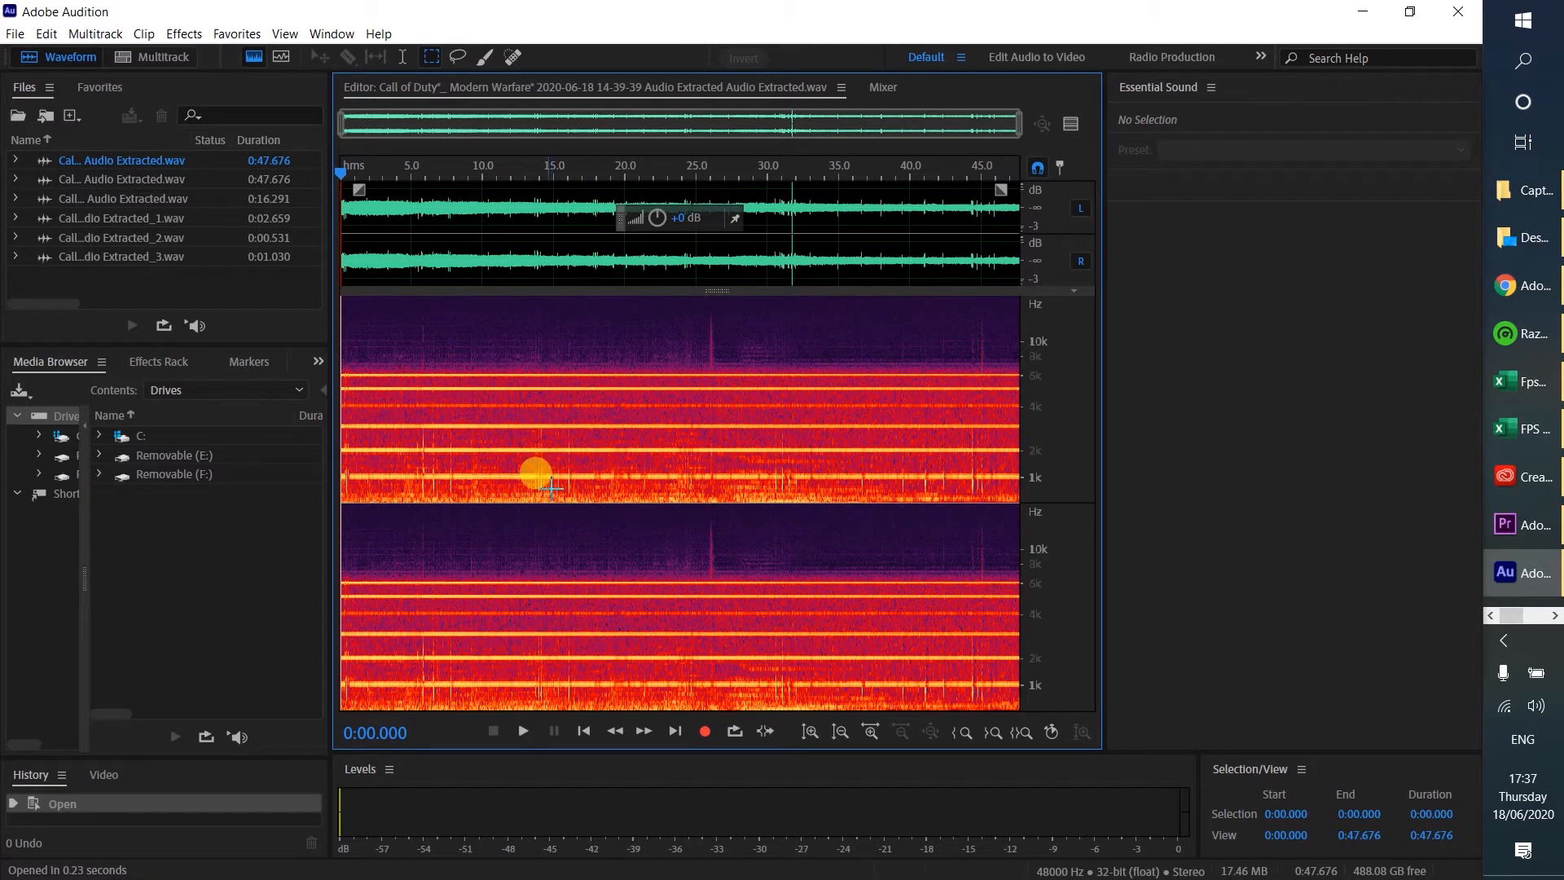
{"action": "mouse_move", "coordinate": [547, 477]}
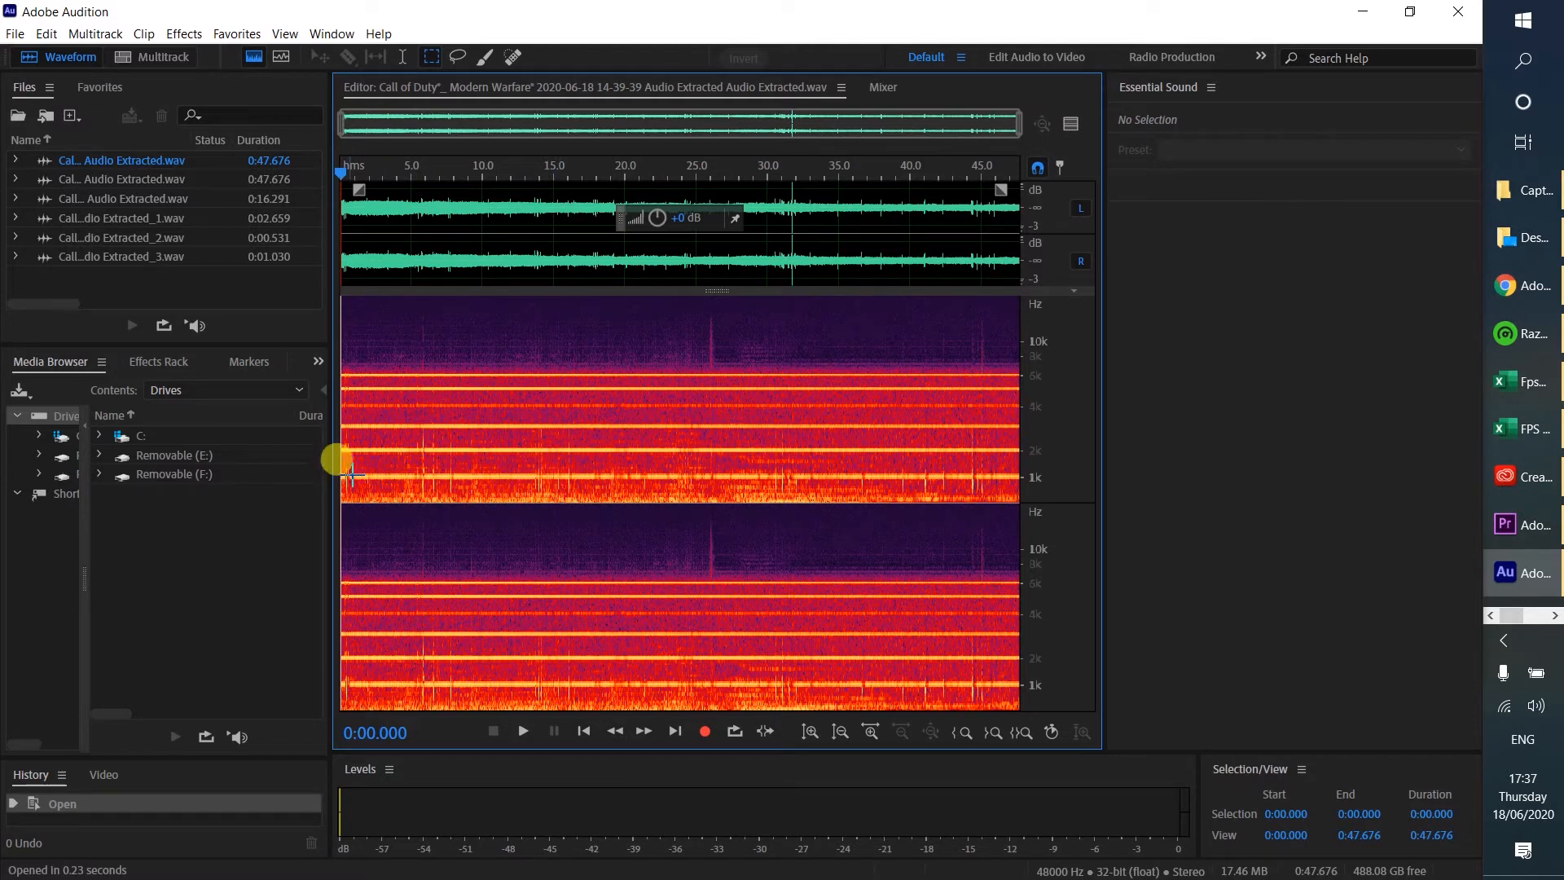
{"action": "mouse_move", "coordinate": [331, 460]}
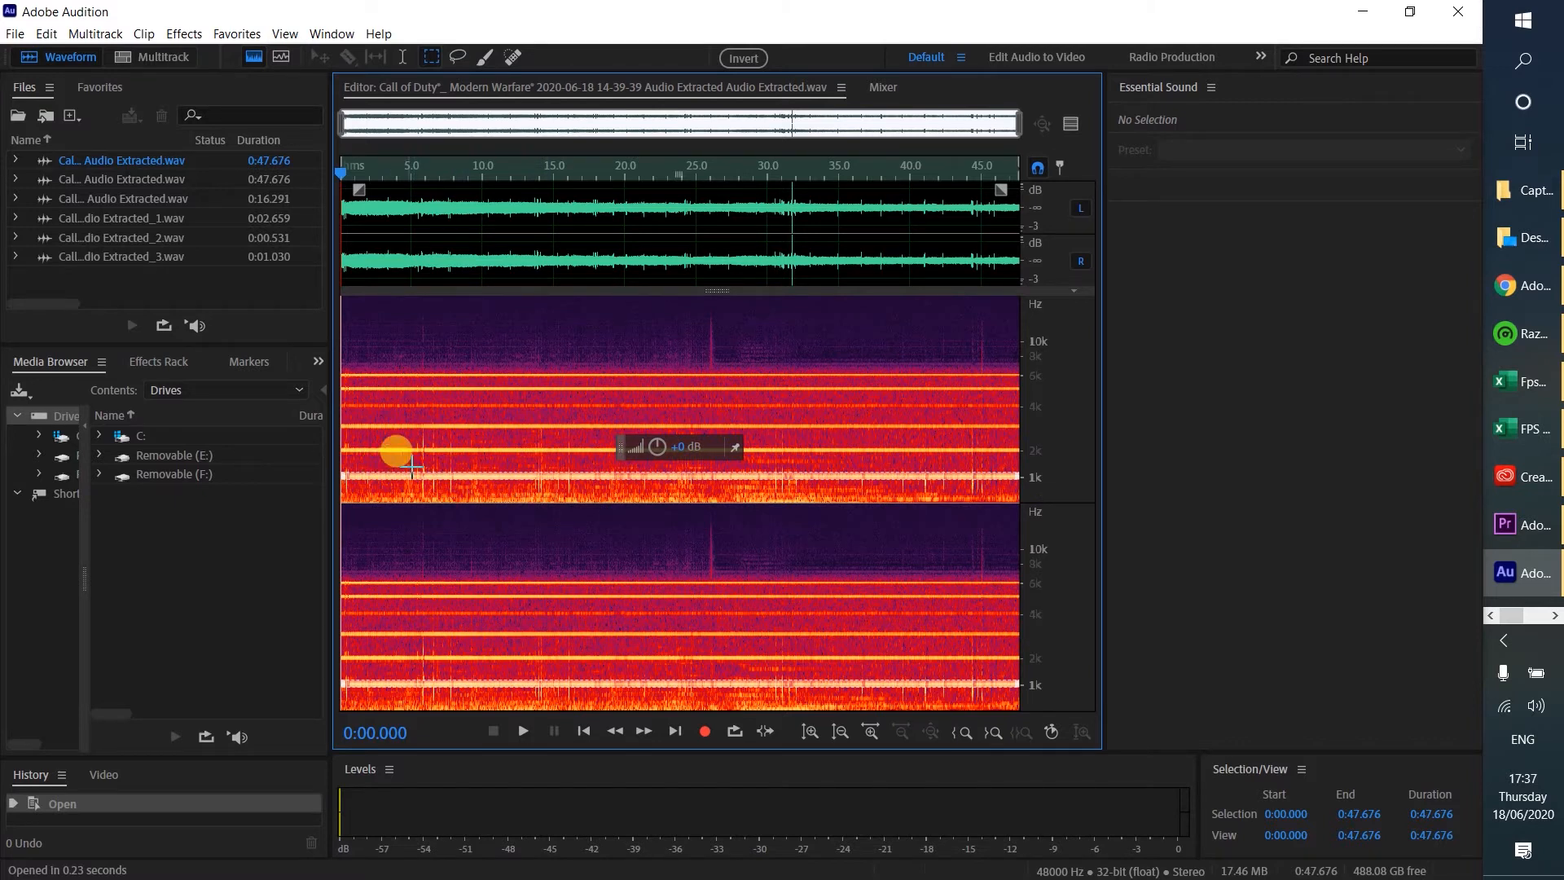
Select a bright upper-frequency noise band in the spectrum for removal.
{"action": "left_click", "coordinate": [522, 731]}
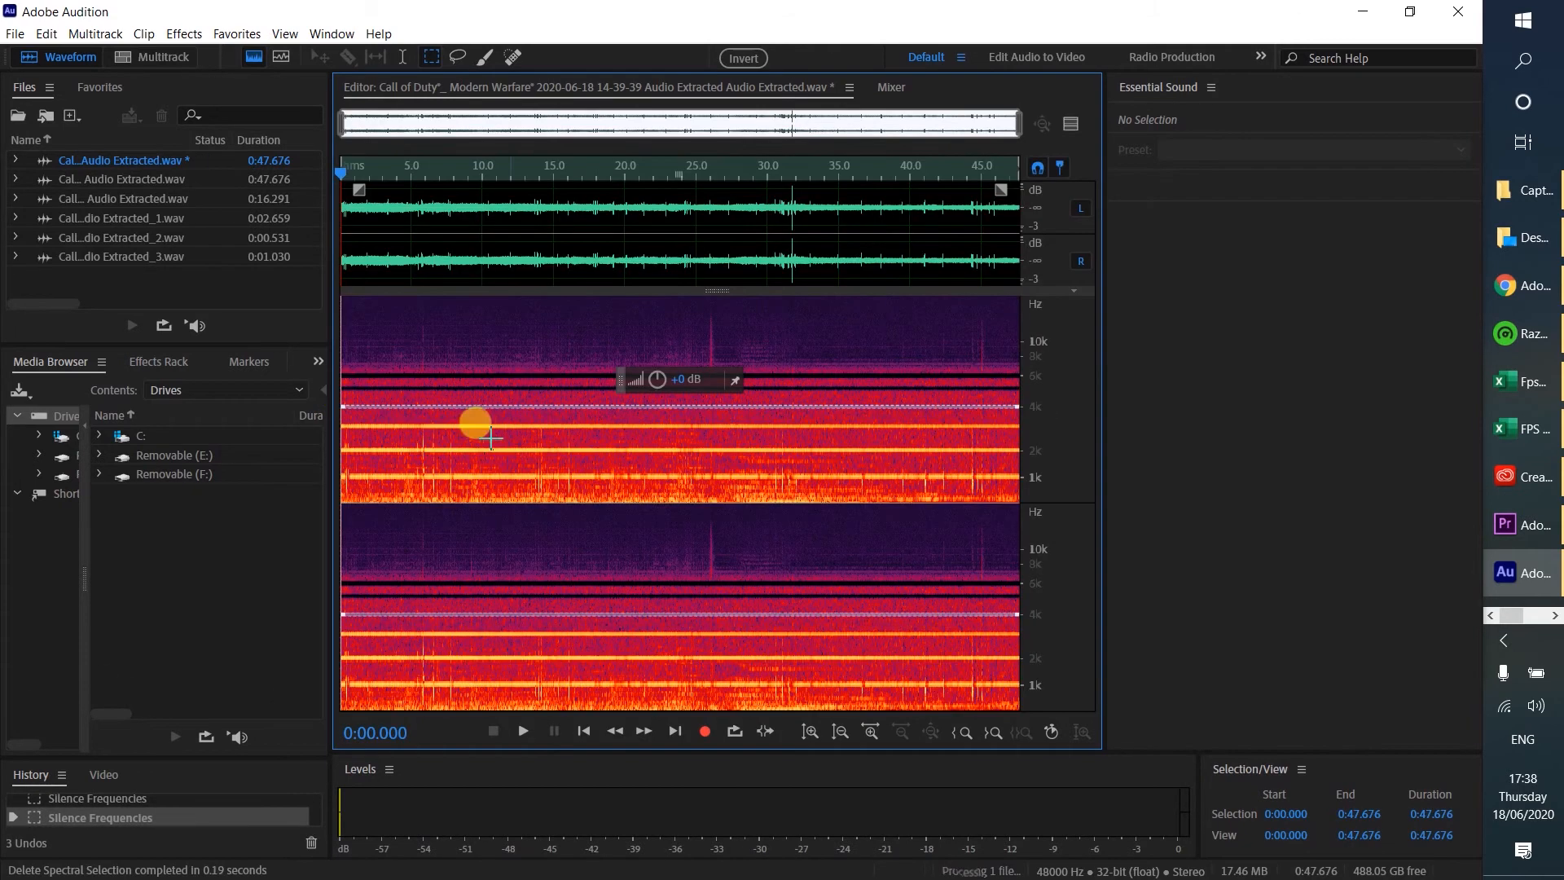
Marquee-select another noise band spanning the whole clip.
{"action": "left_click_drag", "start_coordinate": [479, 430], "coordinate": [1003, 435]}
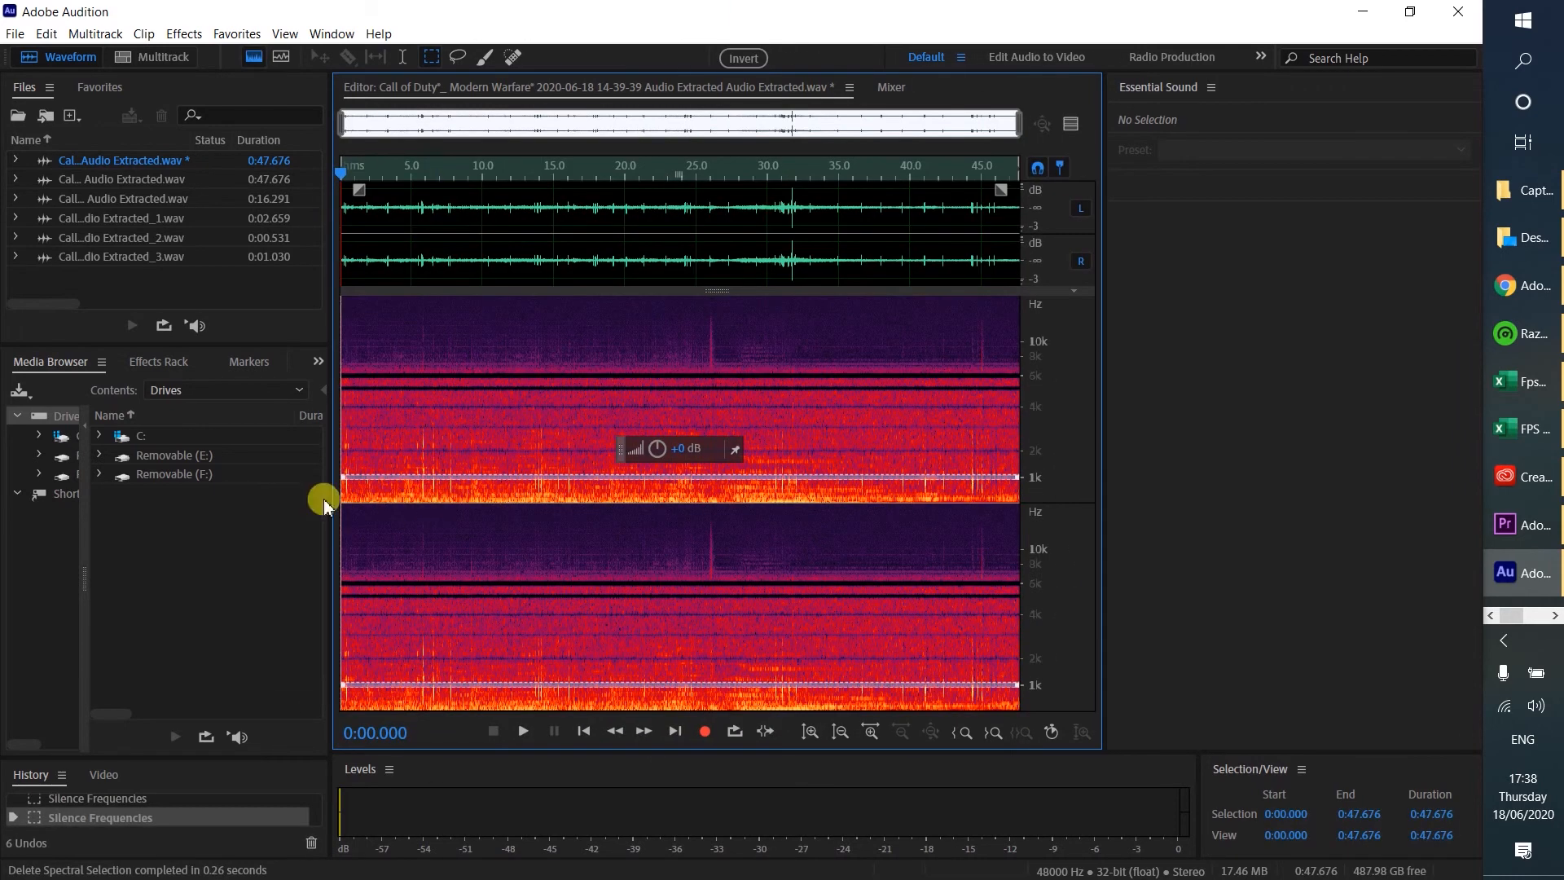
{"action": "mouse_move", "coordinate": [385, 428]}
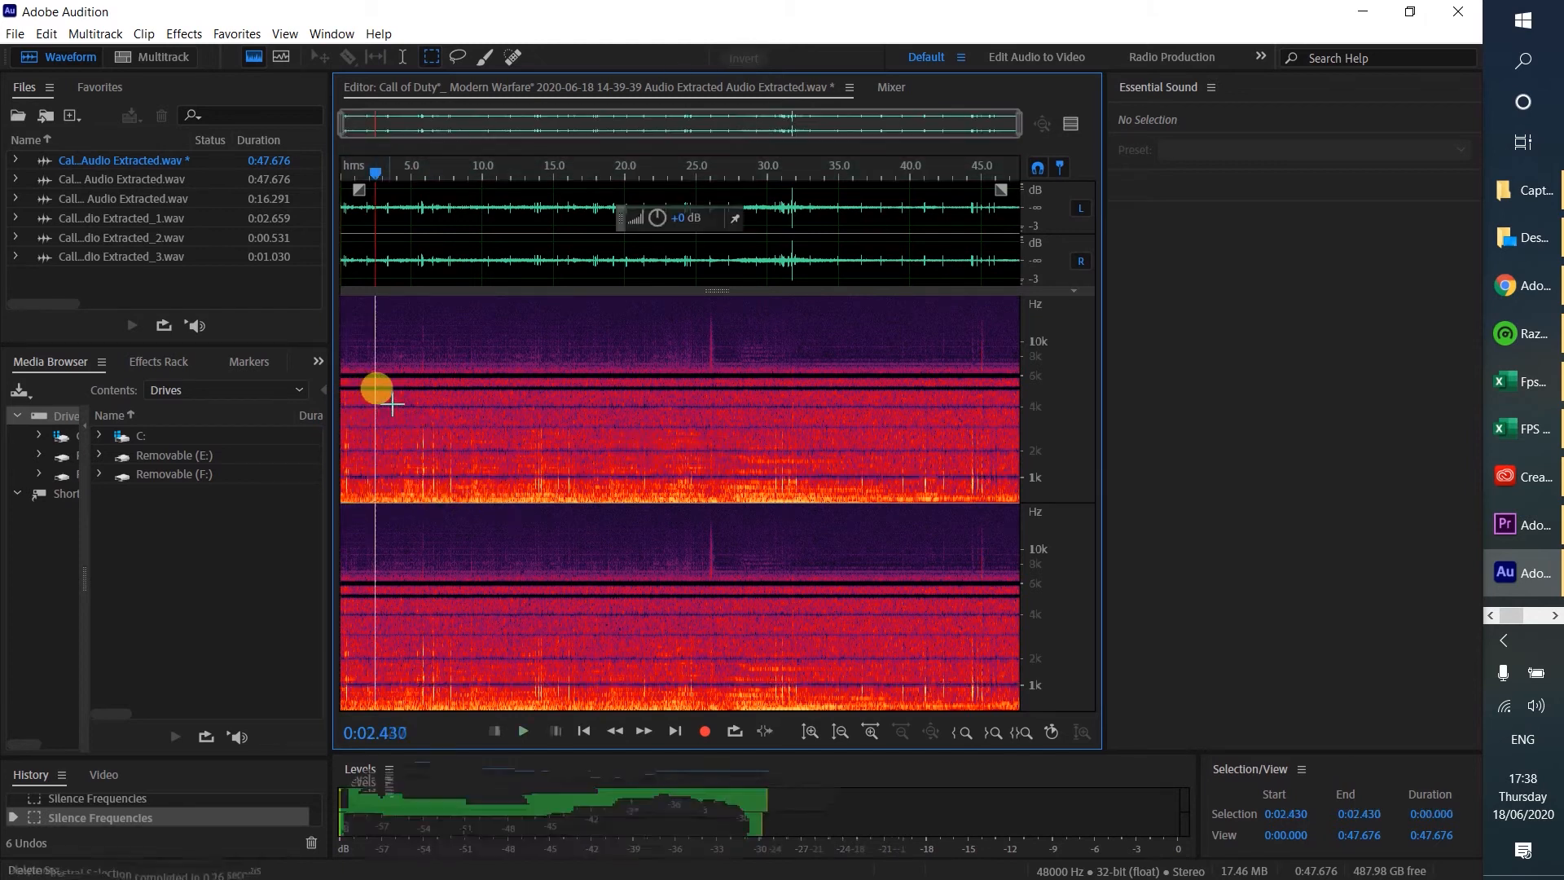
{"action": "left_click", "coordinate": [522, 731]}
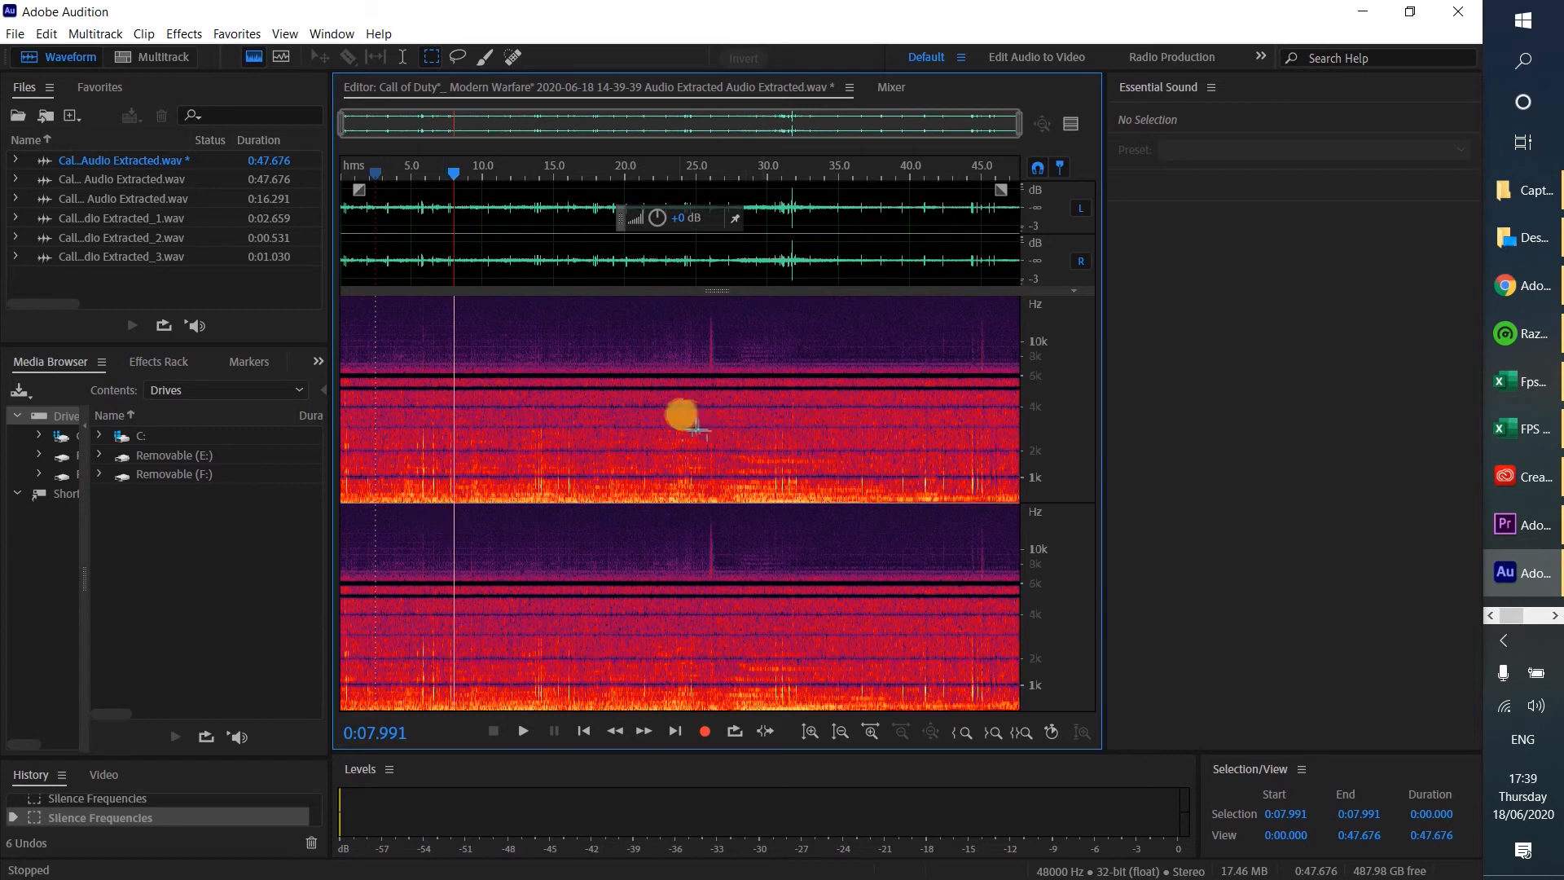
{"action": "mouse_move", "coordinate": [685, 431]}
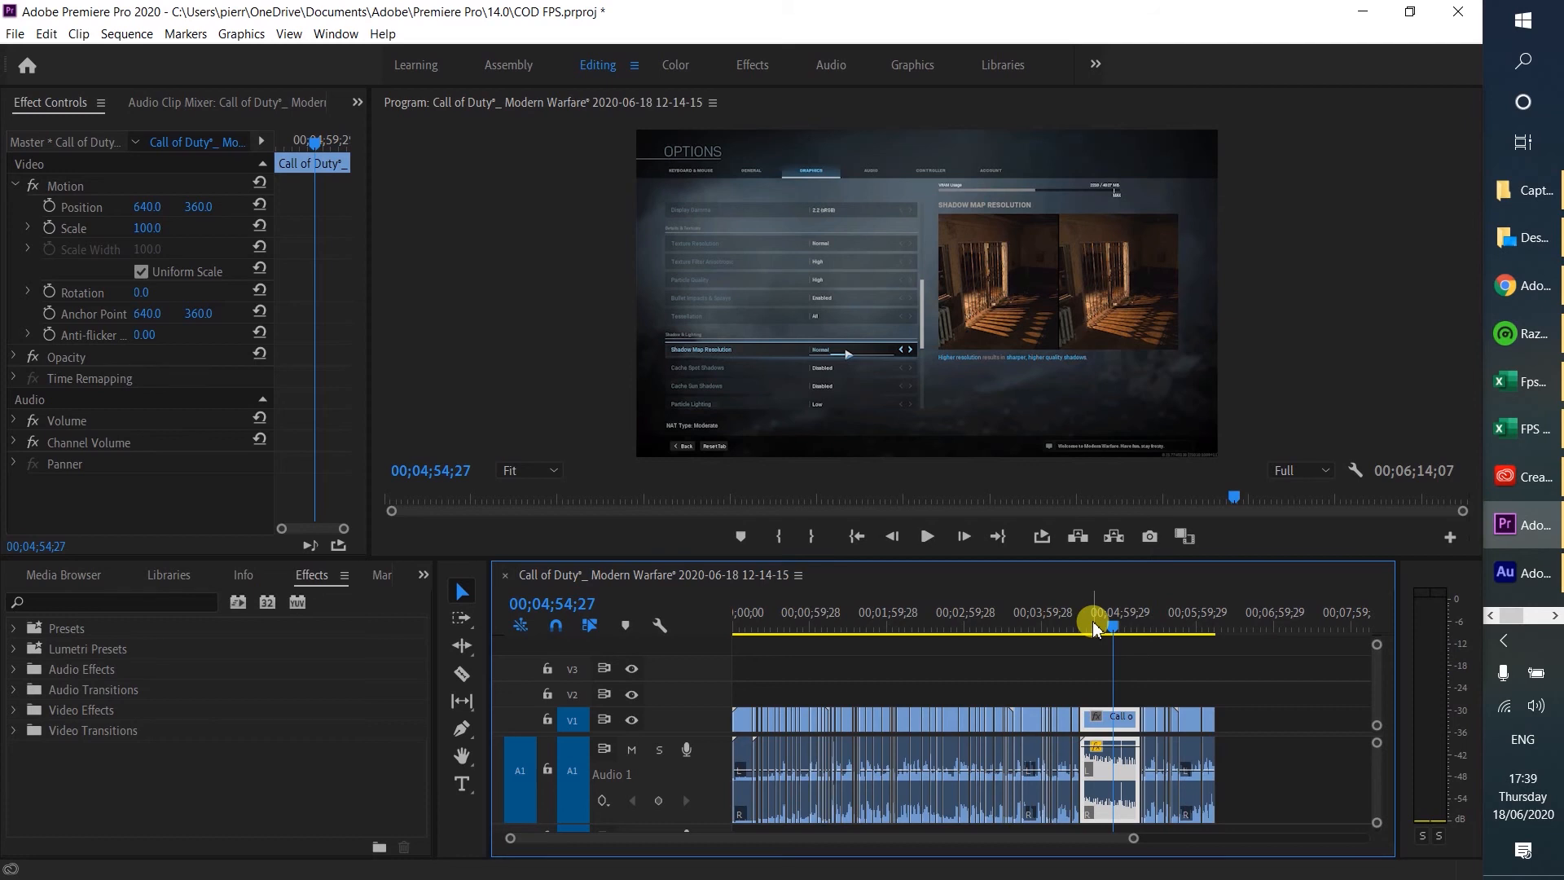
Move the Premiere playhead to about 00:04:38, just before the edited clip.
{"action": "left_click", "coordinate": [927, 536]}
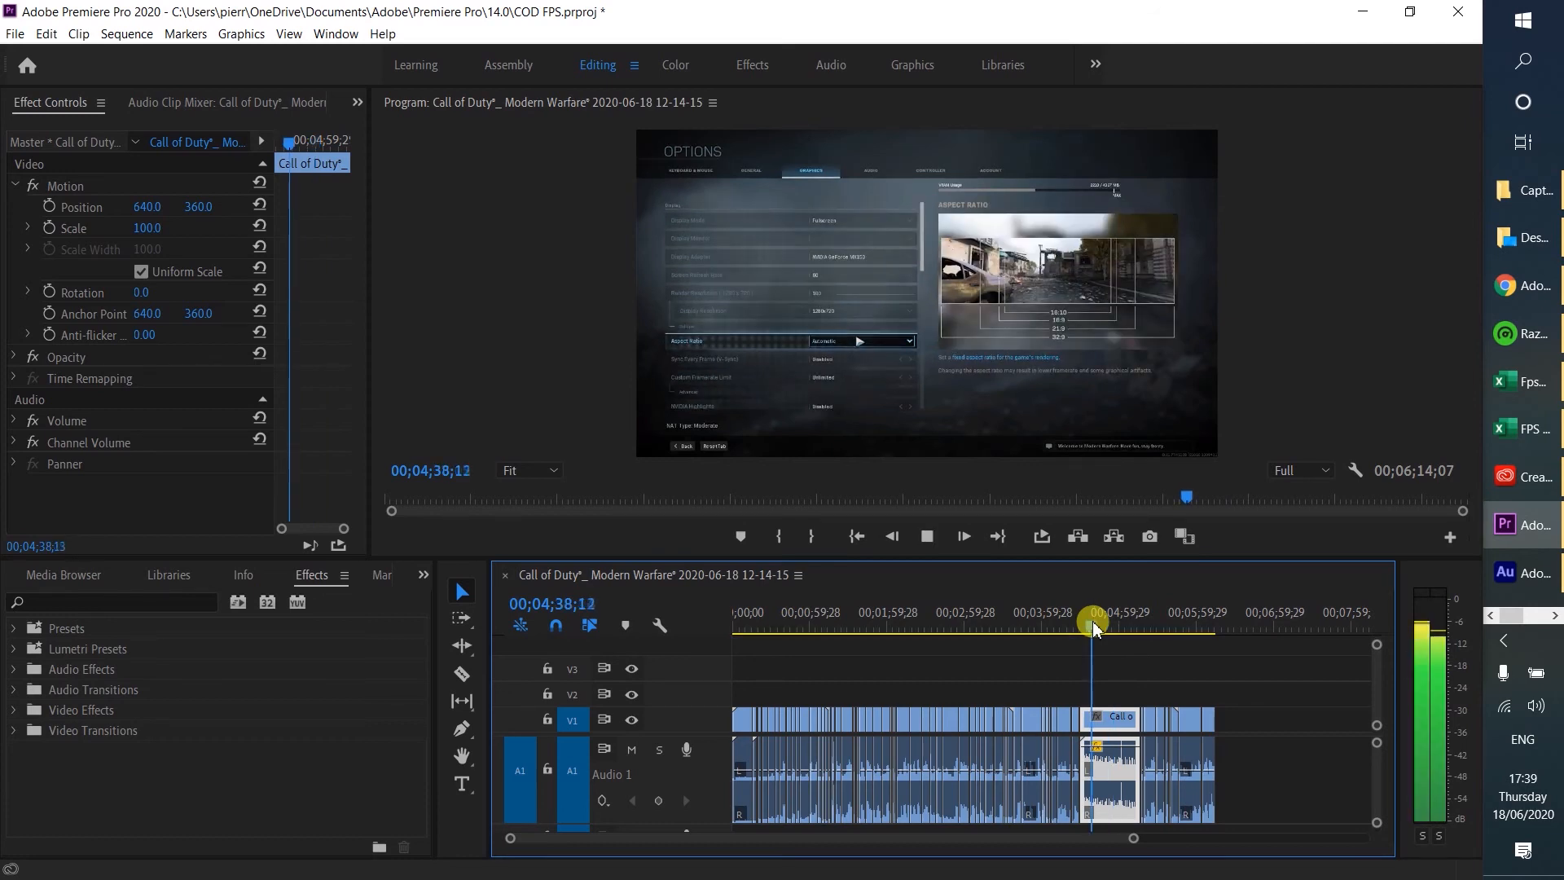